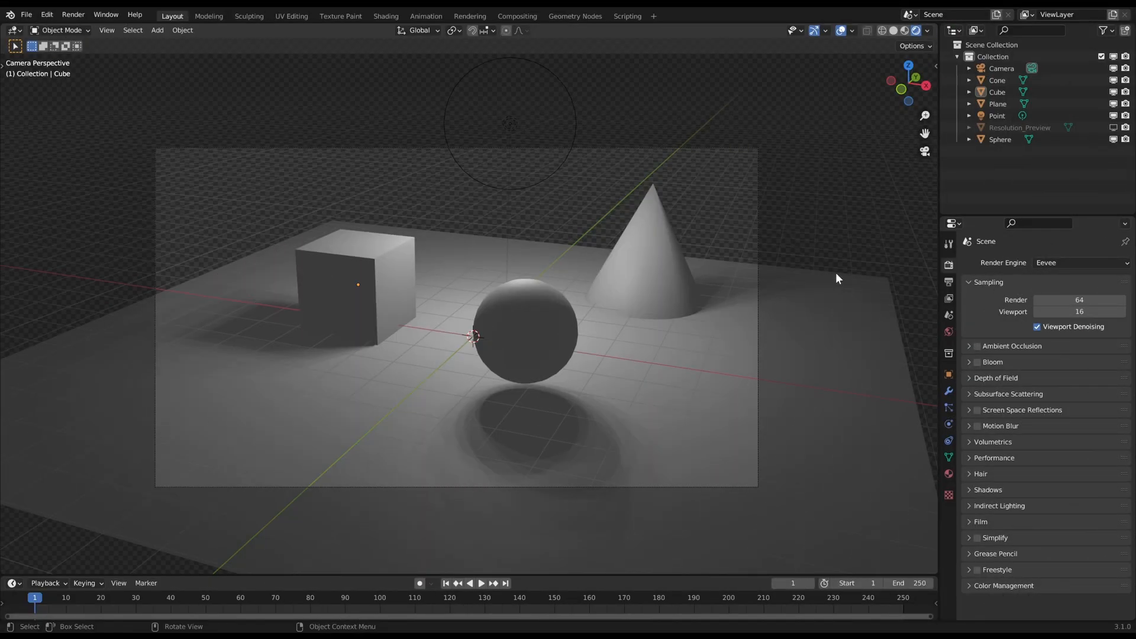
mouse_move(843, 246)
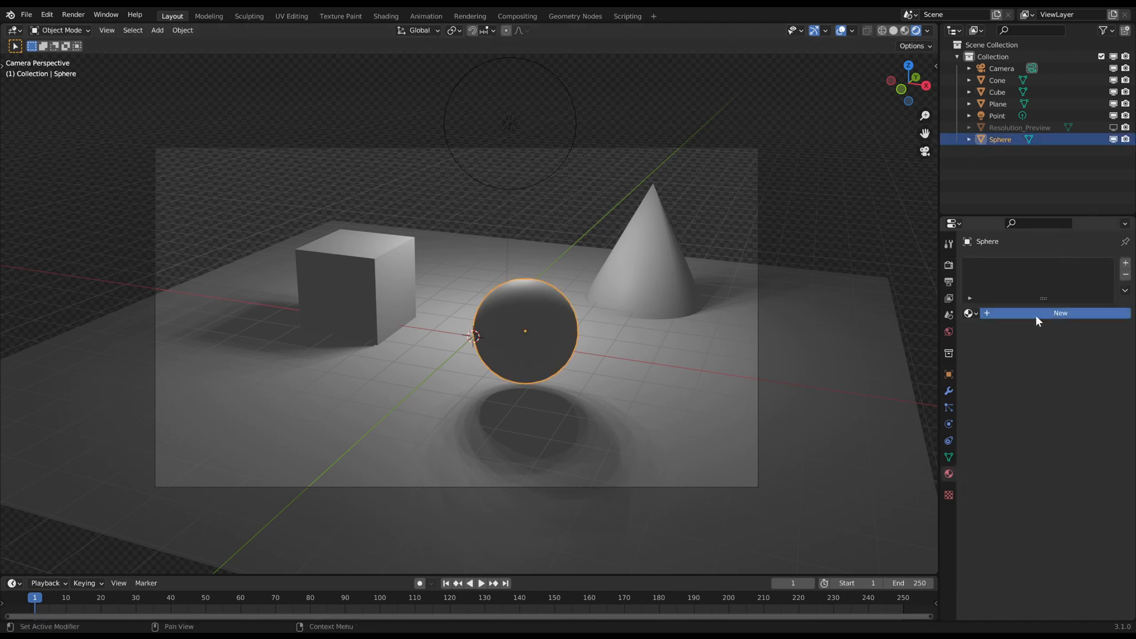
Create a new material for the selected sphere in Material Properties
click(1060, 312)
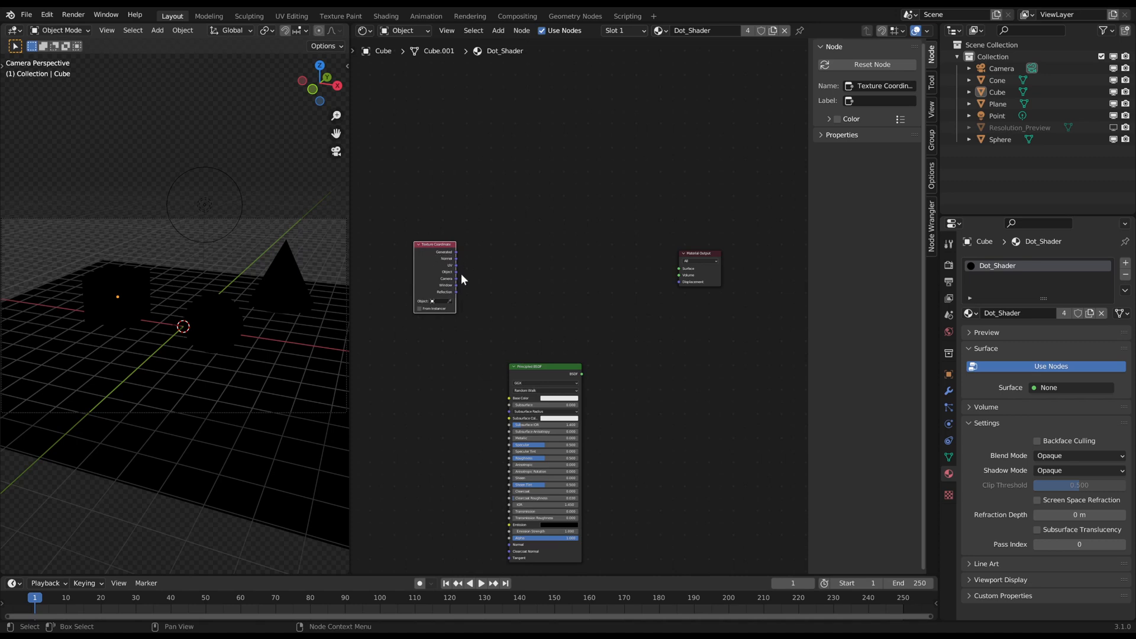
Route Texture Coordinate's Window output to the Material Output surface, then search for a Mapping node
drag(457, 286, 680, 268)
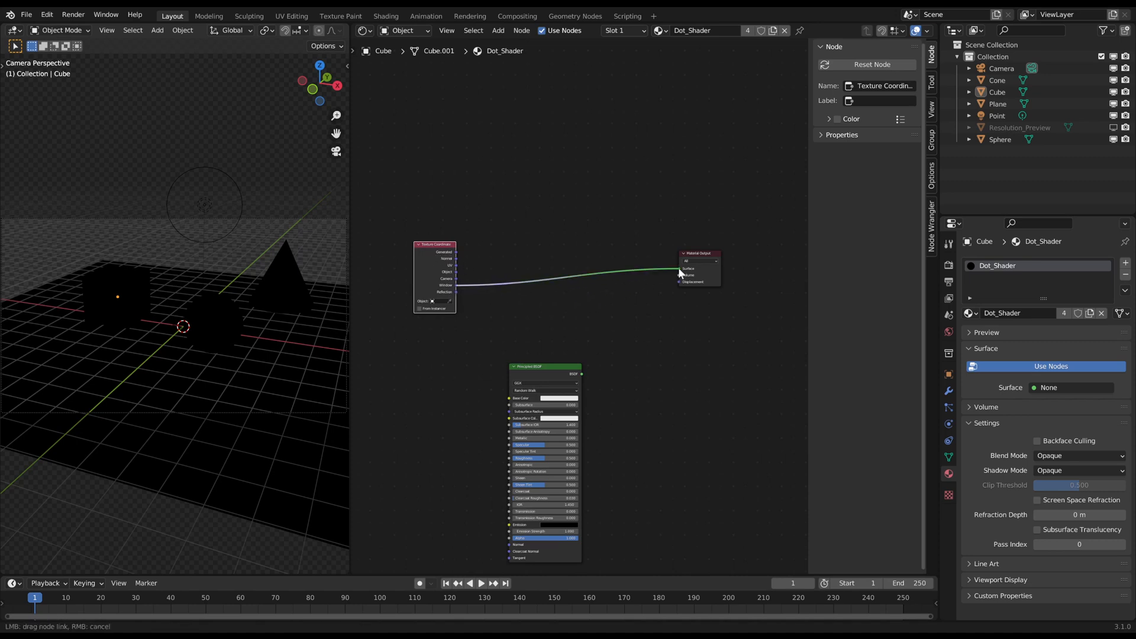
text(mapping)
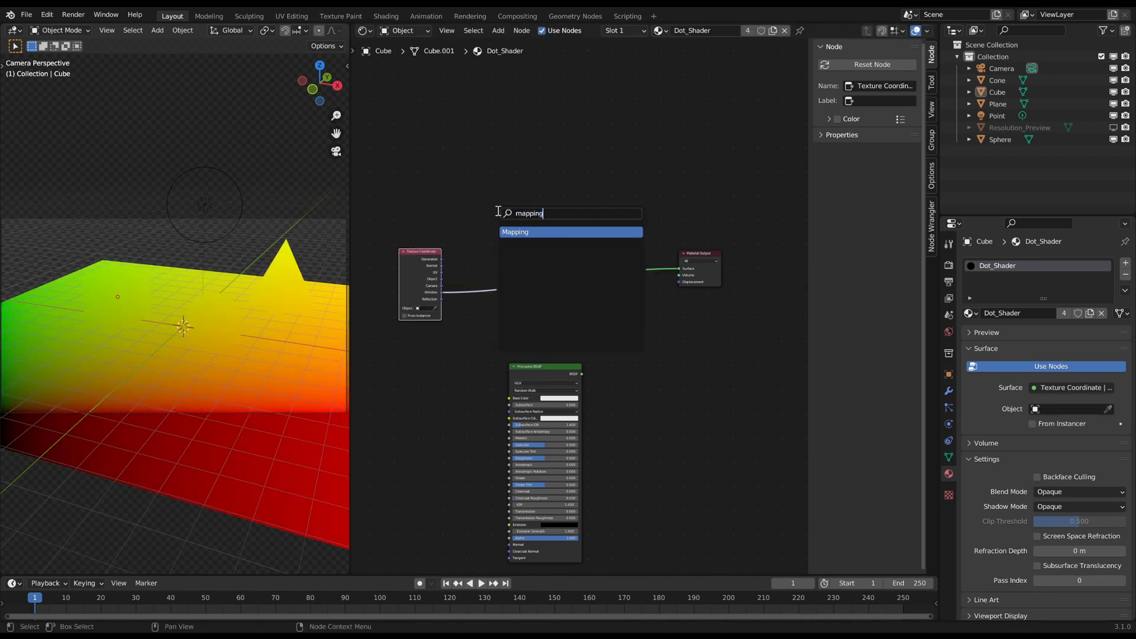
Insert a Mapping node scaled 16×9 and a Vector Math Multiply node before the output
click(515, 231)
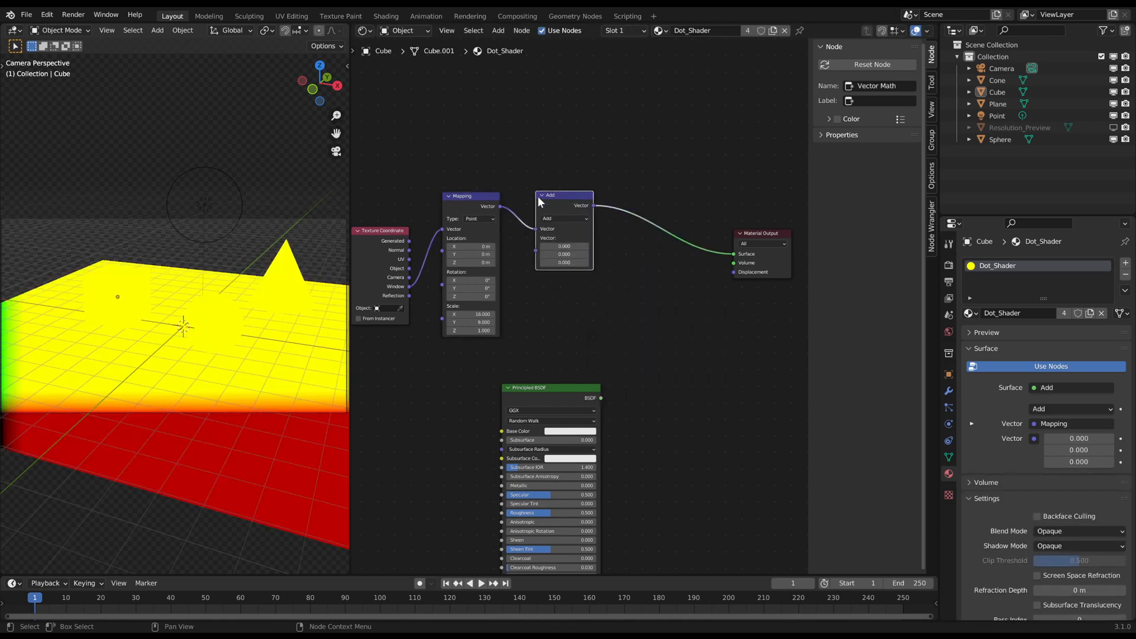
click(563, 219)
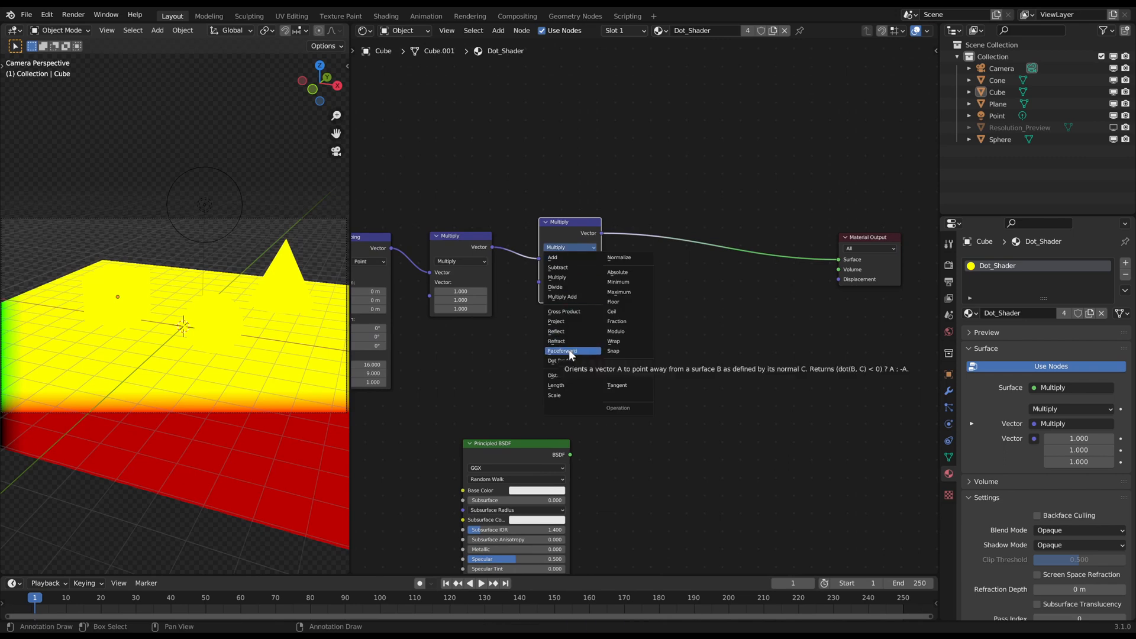
Set the chained vector math nodes to Modulo then Distance to 0.5 for a repeating dot gradient
click(615, 331)
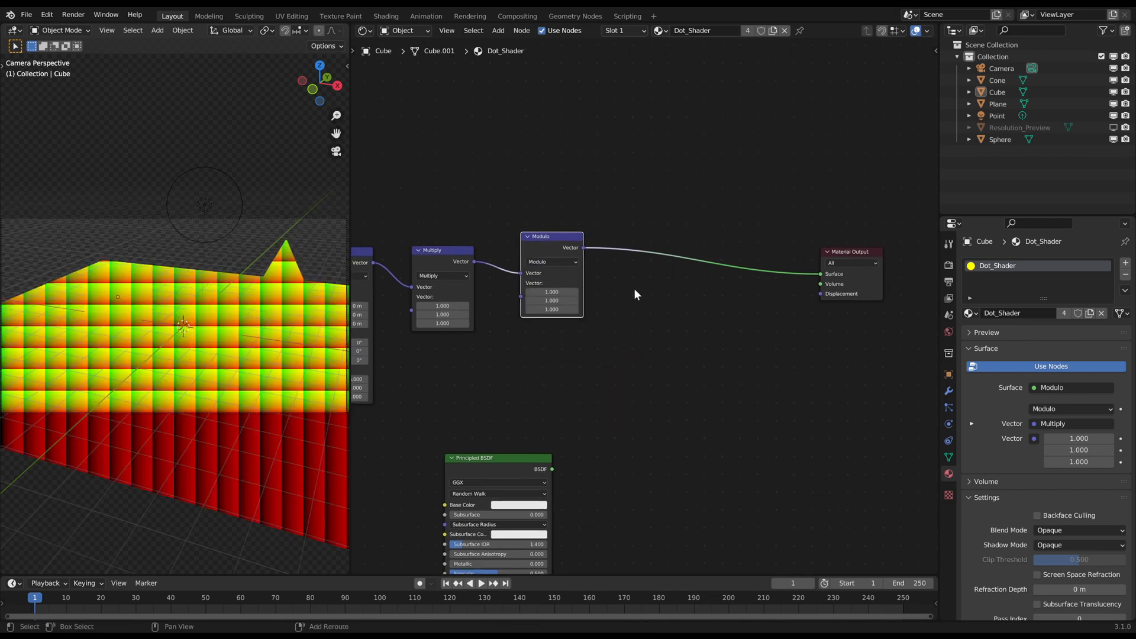
click(649, 252)
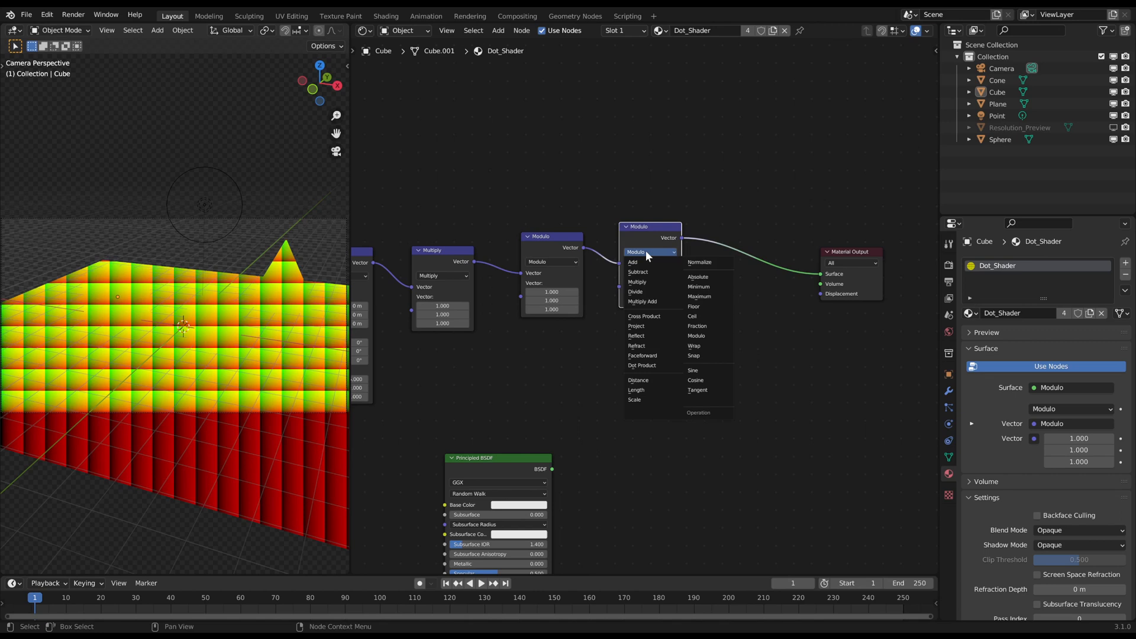
click(638, 380)
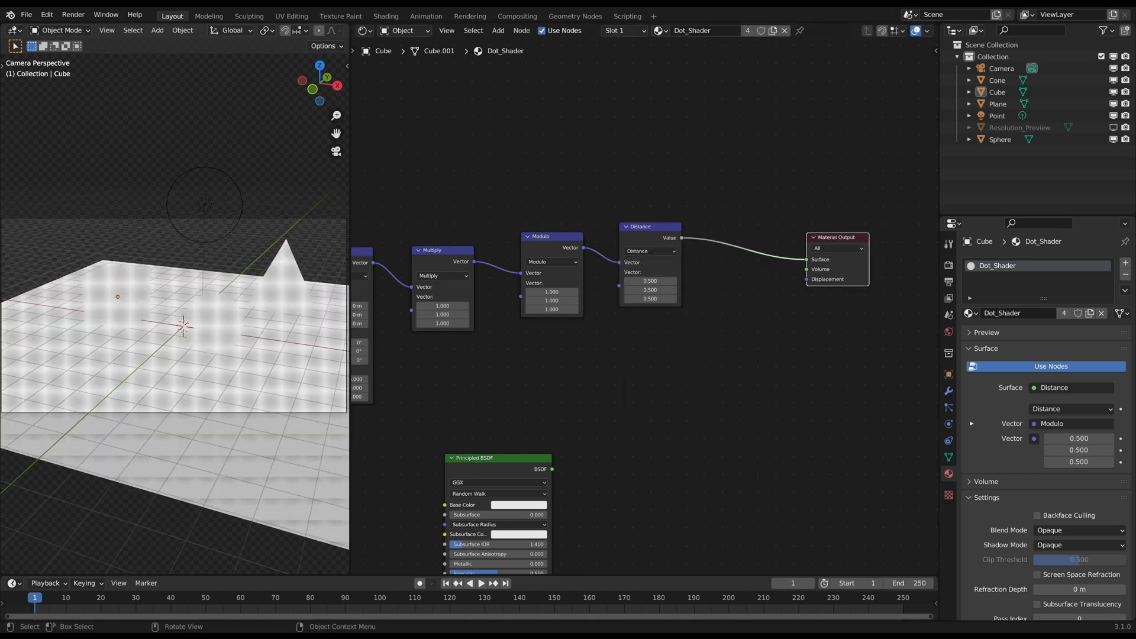
Add a Math Add node after Distance and search for the Shader to RGB node
text(math)
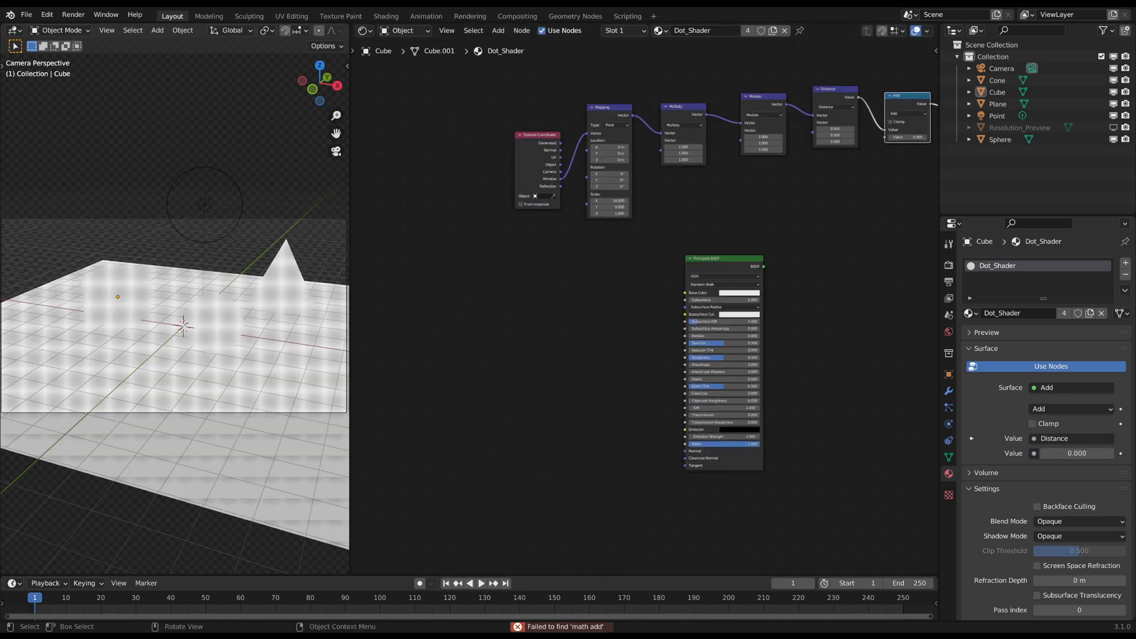
text(shader t)
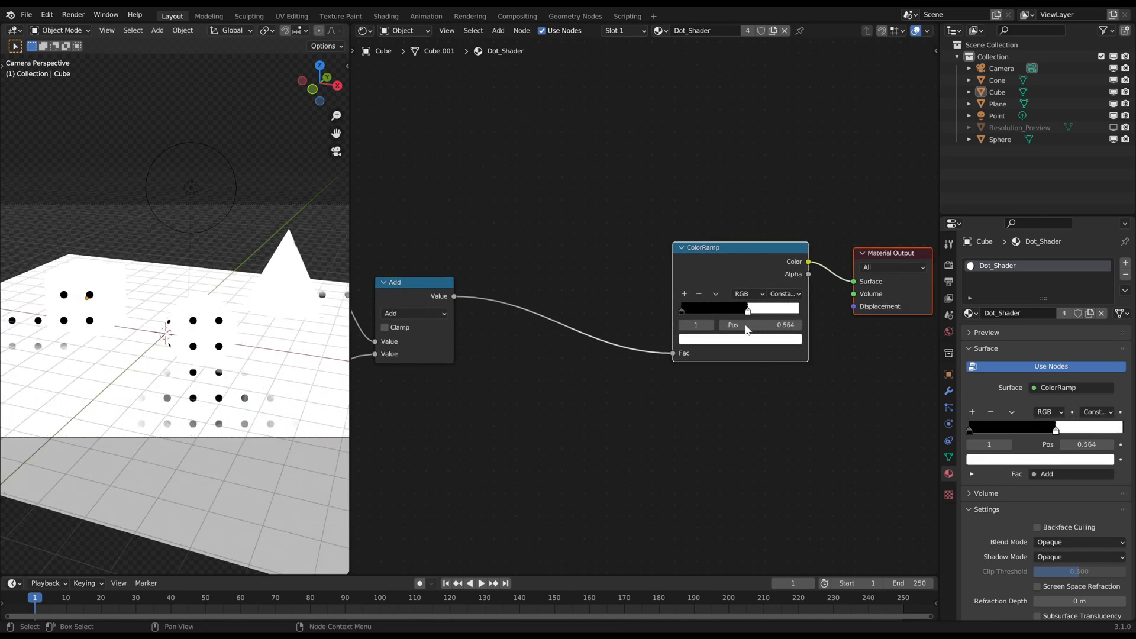
Shift the constant ColorRamp black stop to about 0.736 to enlarge the crisp black dots
drag(731, 324, 775, 324)
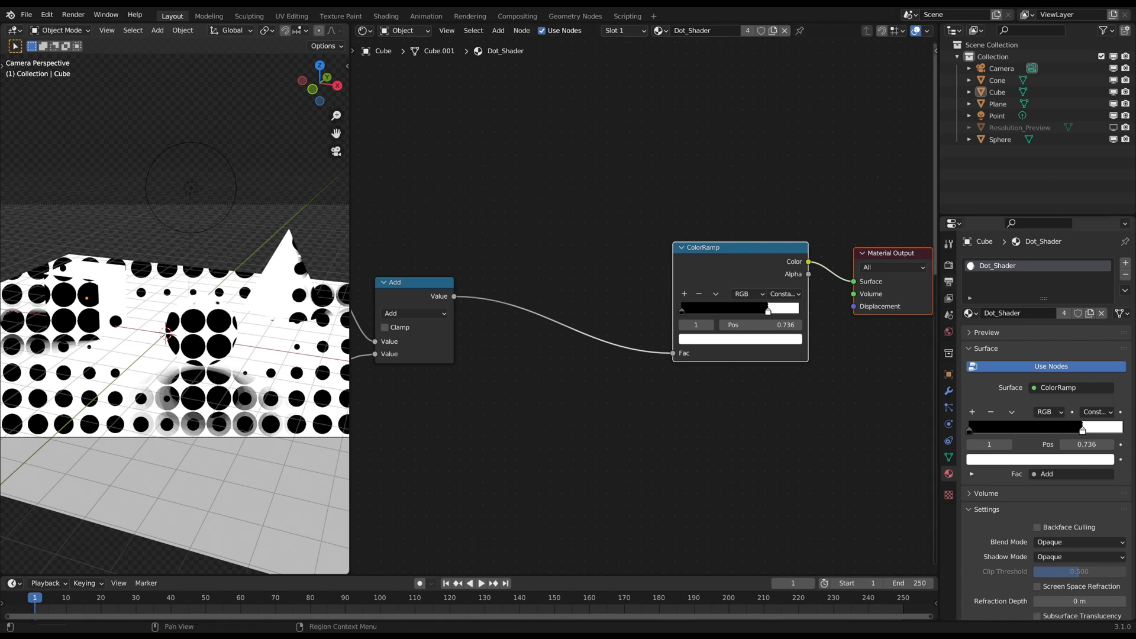
click(948, 263)
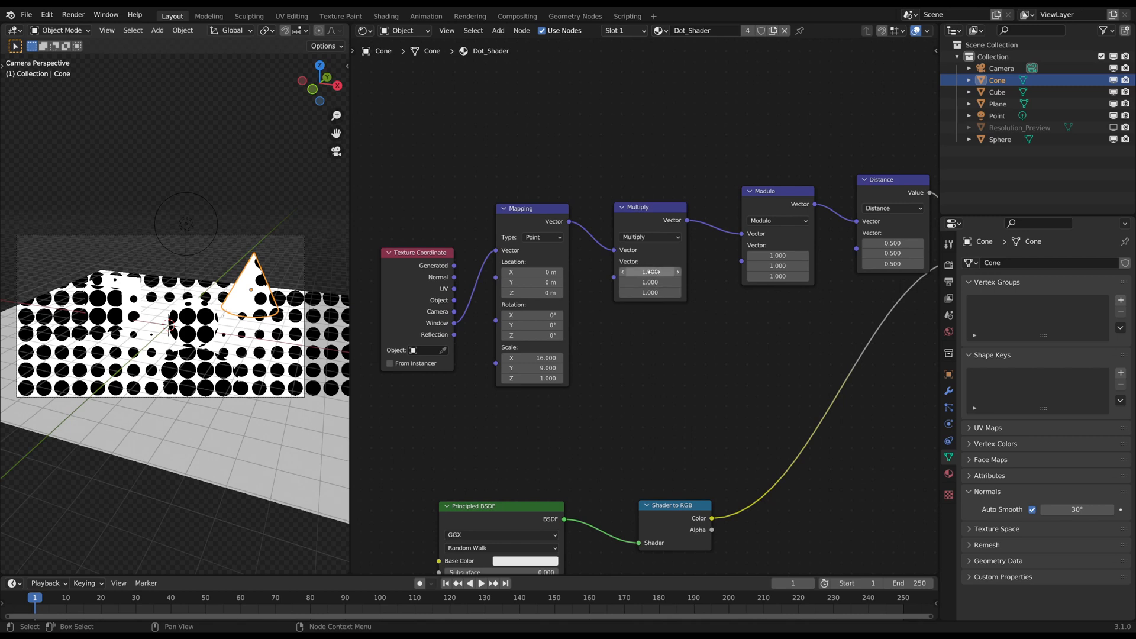
mouse_move(649, 293)
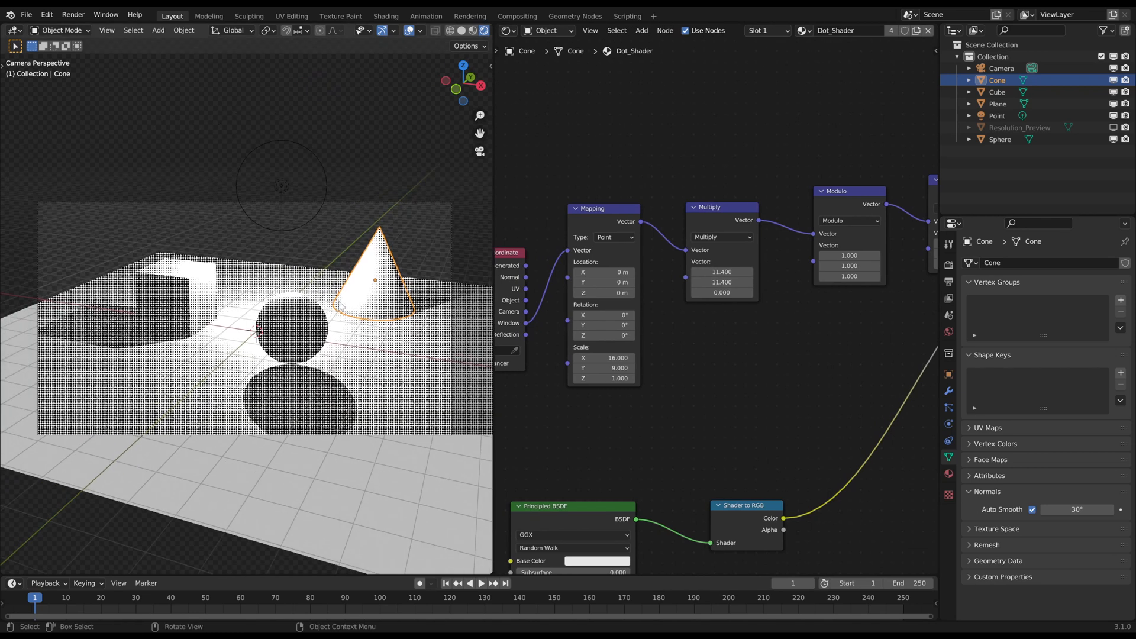
click(1001, 68)
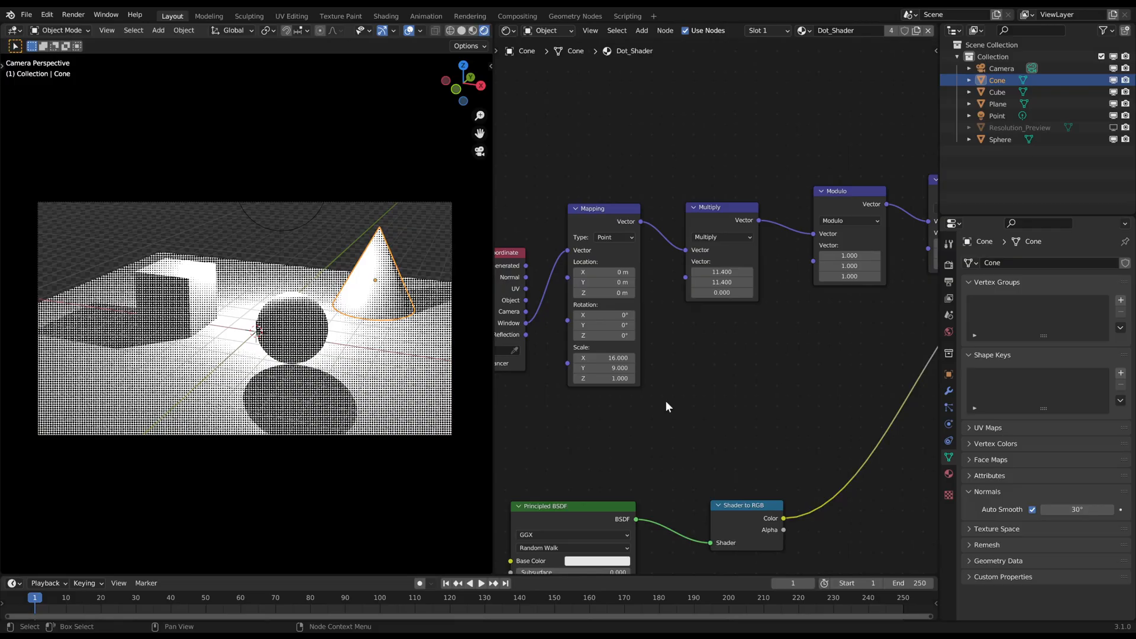
click(721, 272)
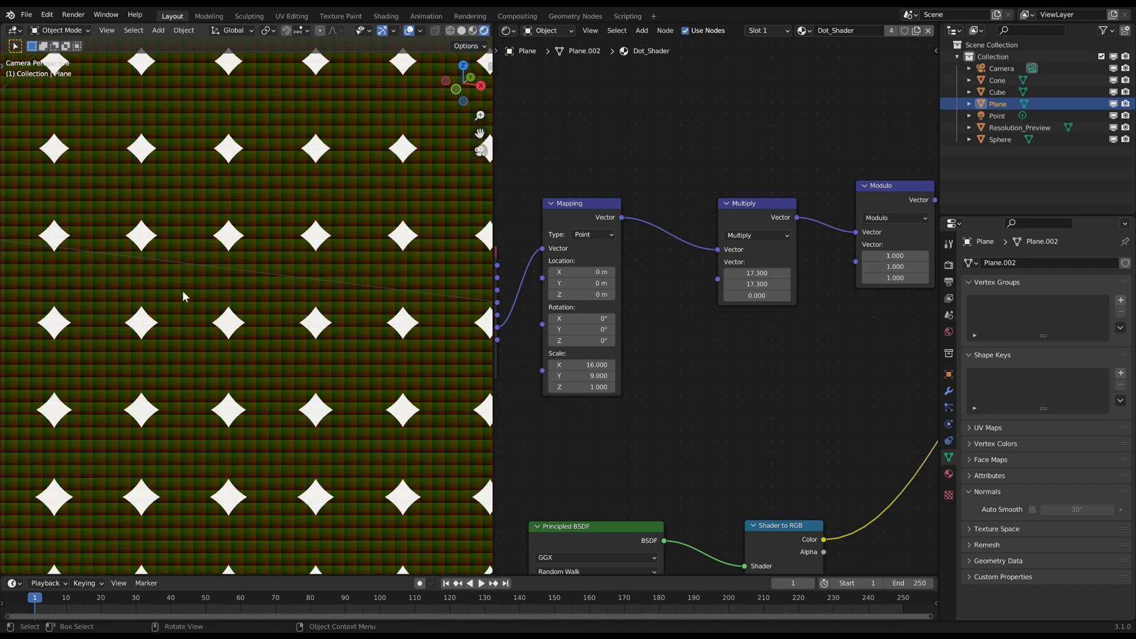
mouse_move(214, 340)
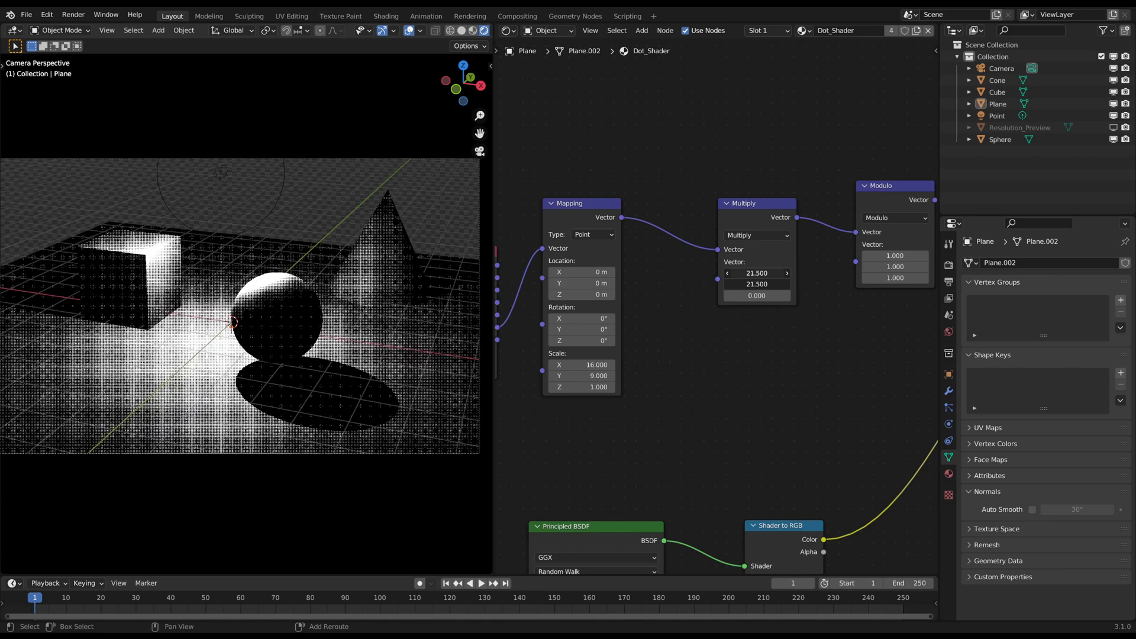
Raise the Multiply node's X and Y factor to 24.6 for finer halftone dots
drag(724, 273, 789, 274)
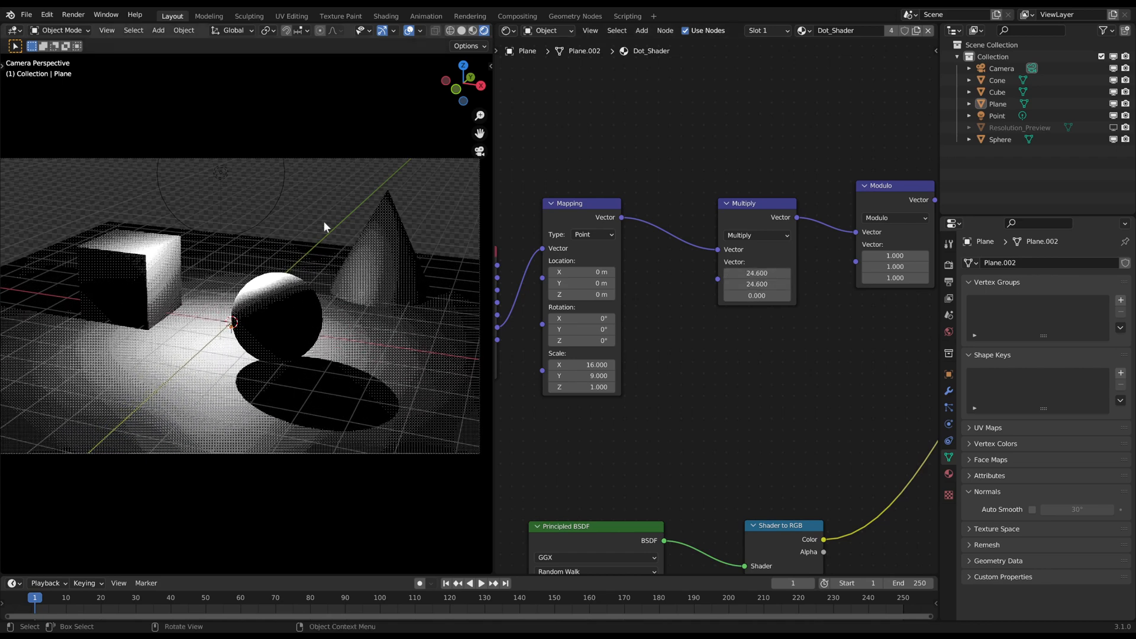
mouse_move(330, 201)
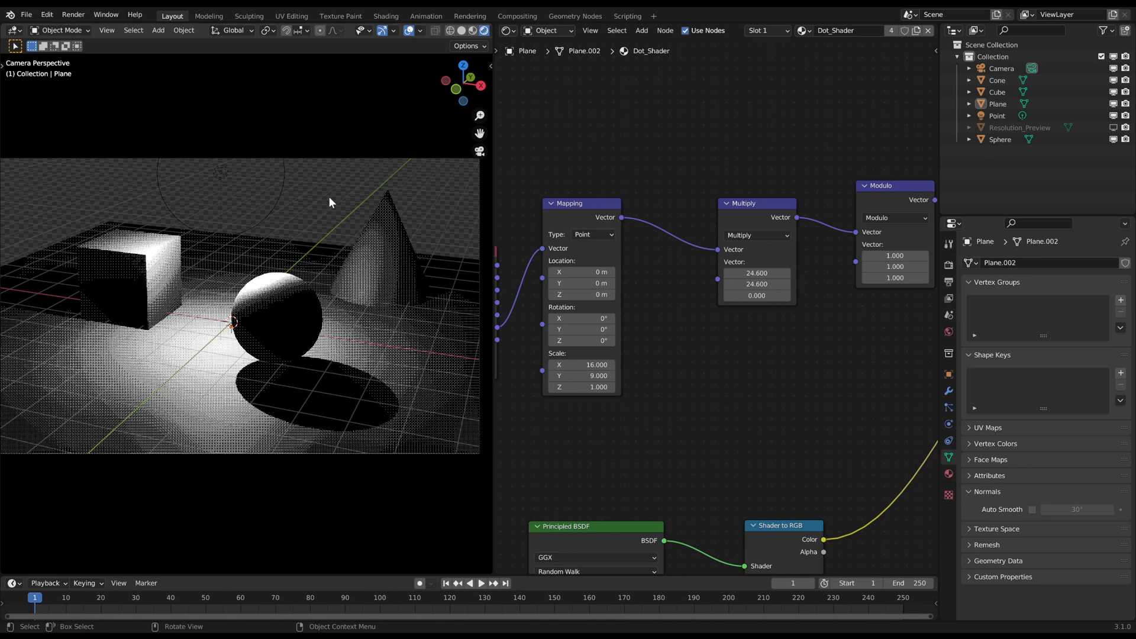